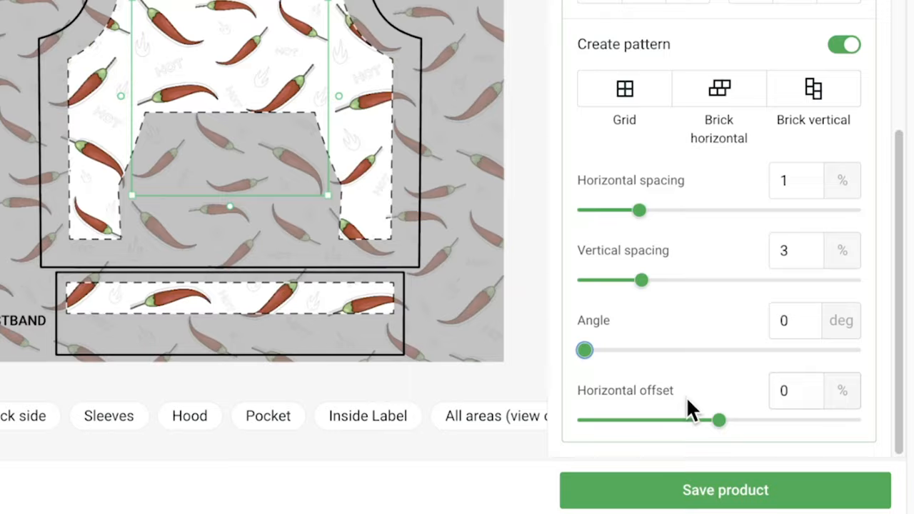
- Repeat the chili pepper pattern on every hoodie panel and check the full patterned mockup in Preview
{"action": "left_click", "coordinate": [827, 16]}
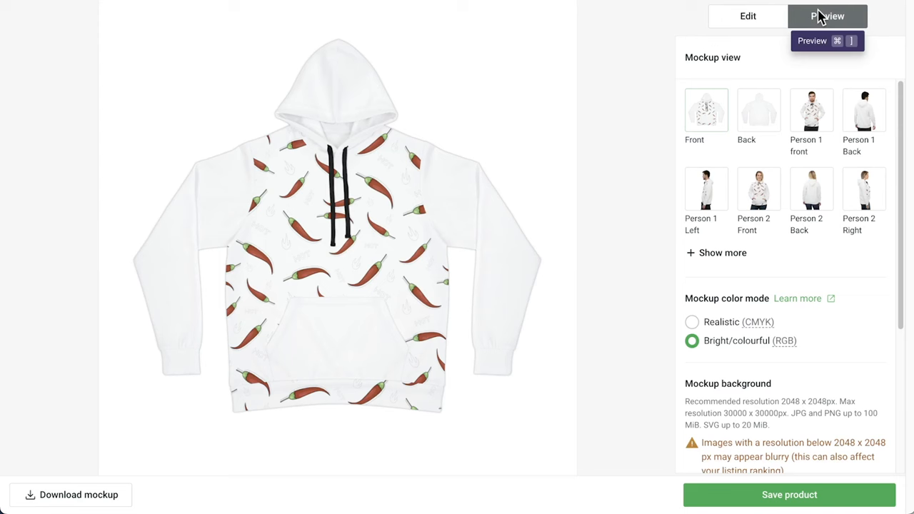
{"action": "left_click", "coordinate": [747, 16]}
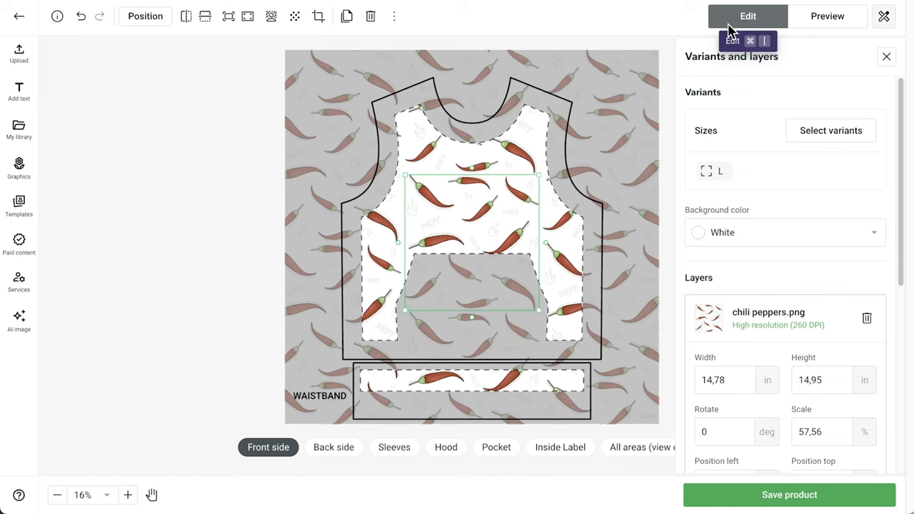
{"action": "left_click", "coordinate": [394, 447]}
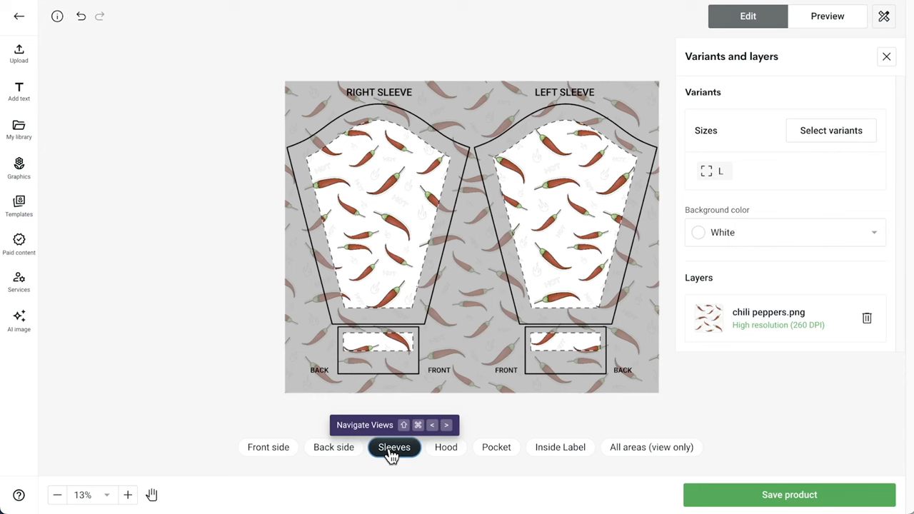
{"action": "left_click", "coordinate": [650, 446]}
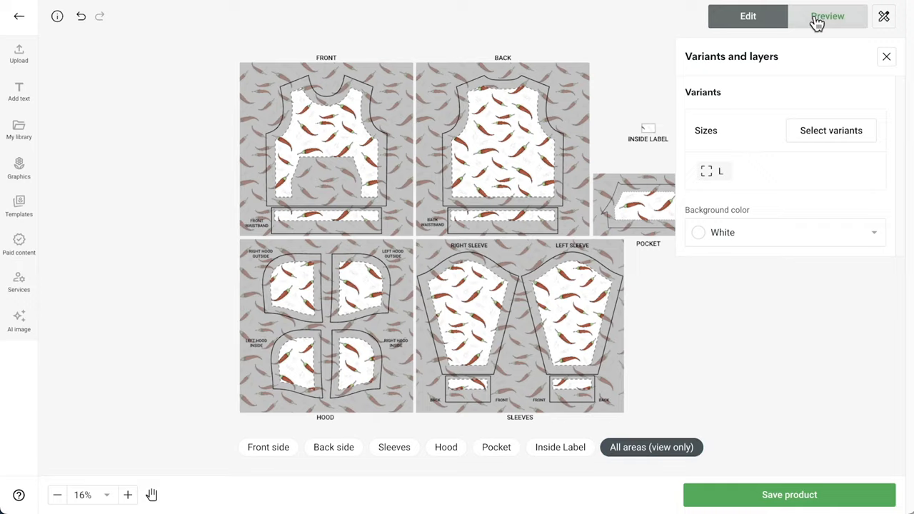
{"action": "left_click", "coordinate": [827, 16]}
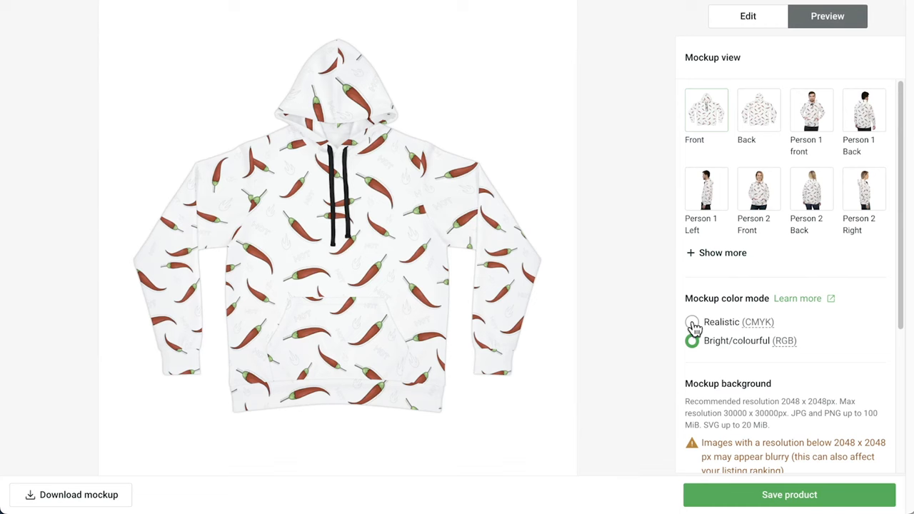
{"action": "left_click", "coordinate": [747, 16]}
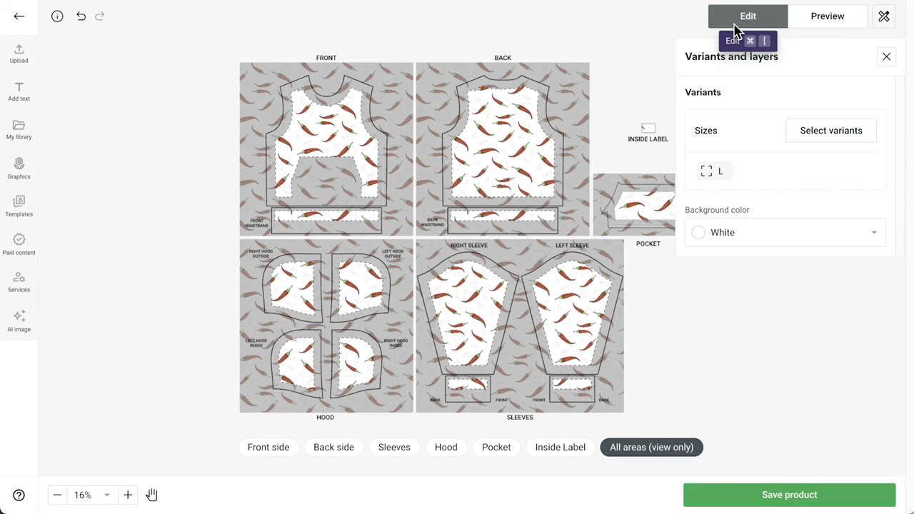
- Set the front panel background colour to black (000000) behind the pepper pattern
{"action": "left_click", "coordinate": [830, 130]}
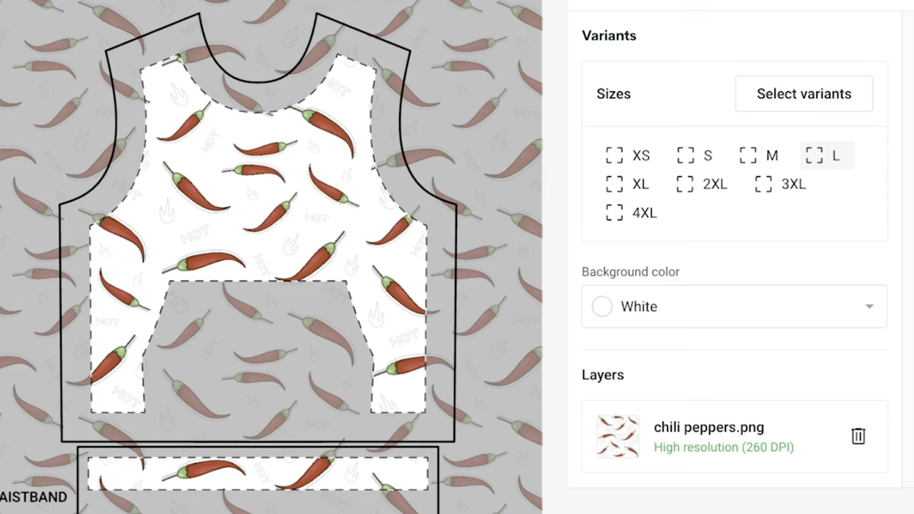
{"action": "left_click", "coordinate": [751, 353]}
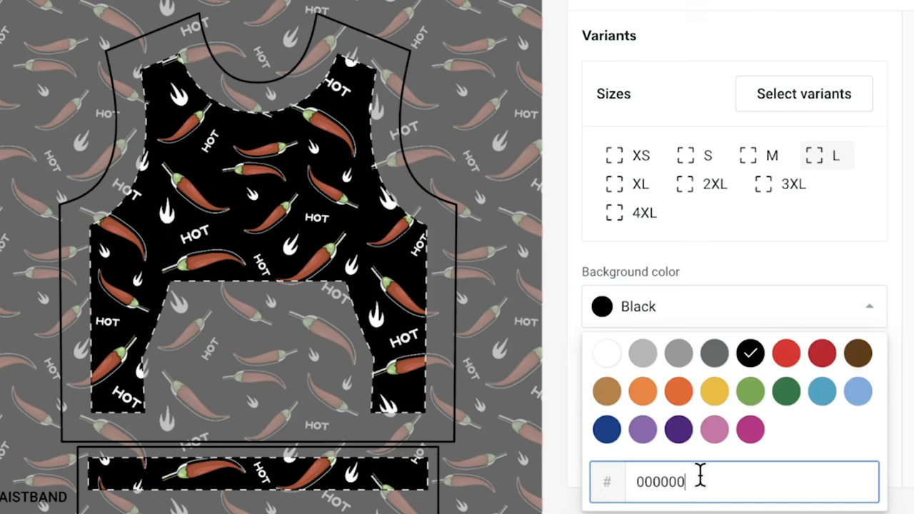
{"action": "left_click", "coordinate": [827, 16]}
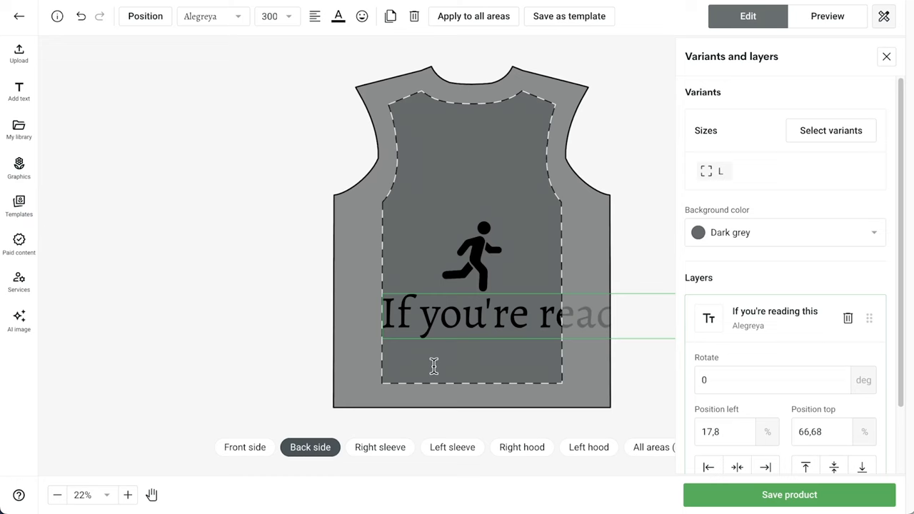
- Select the 'If you're reading this' back text for adjustment beside the runner icon
{"action": "left_click", "coordinate": [207, 15]}
{"action": "type", "text": "I'm ahead of you."}
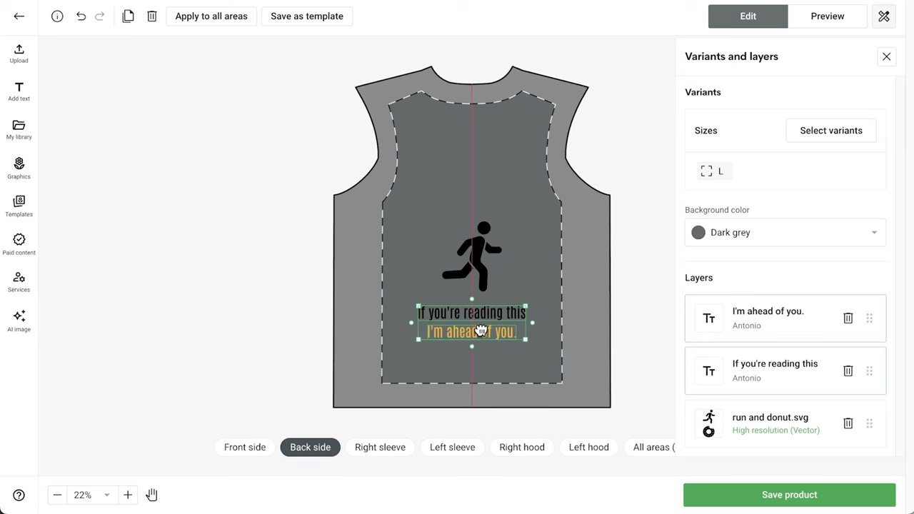
- Select the 'I'm ahead of you.' line to position it under the runner icon
{"action": "left_click", "coordinate": [826, 16]}
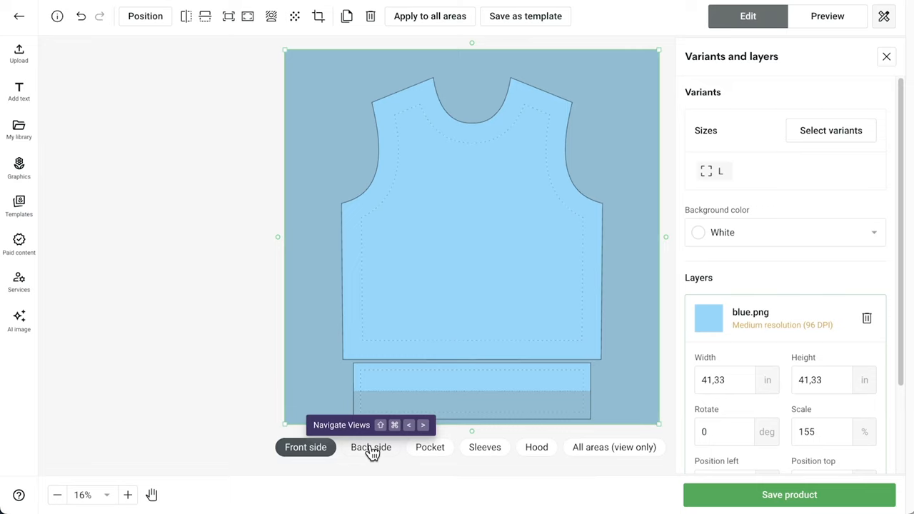
- Switch to the Back side to place blue.png at 125% over the back panel
{"action": "left_click", "coordinate": [371, 447]}
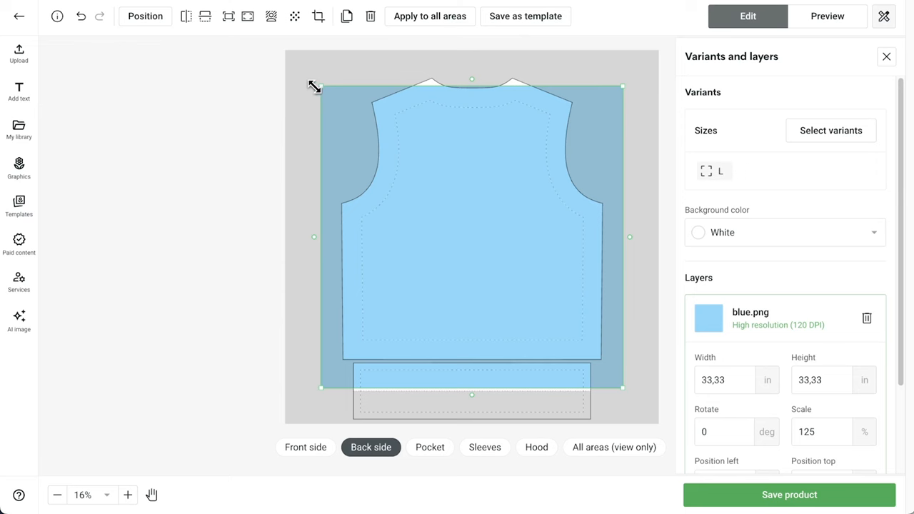